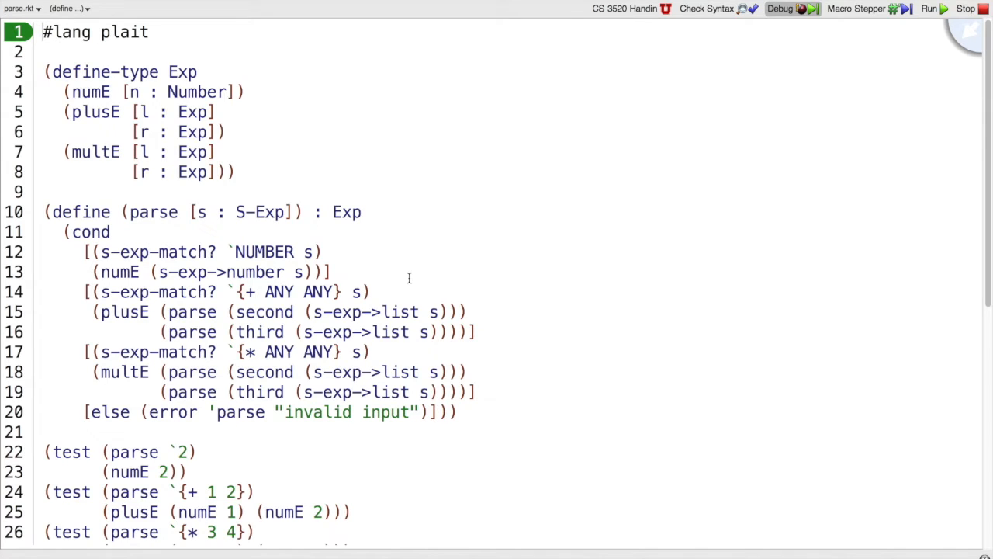
- Run the parser file so the interactions pane reports every parse and interp test as good
left_click(928, 9)
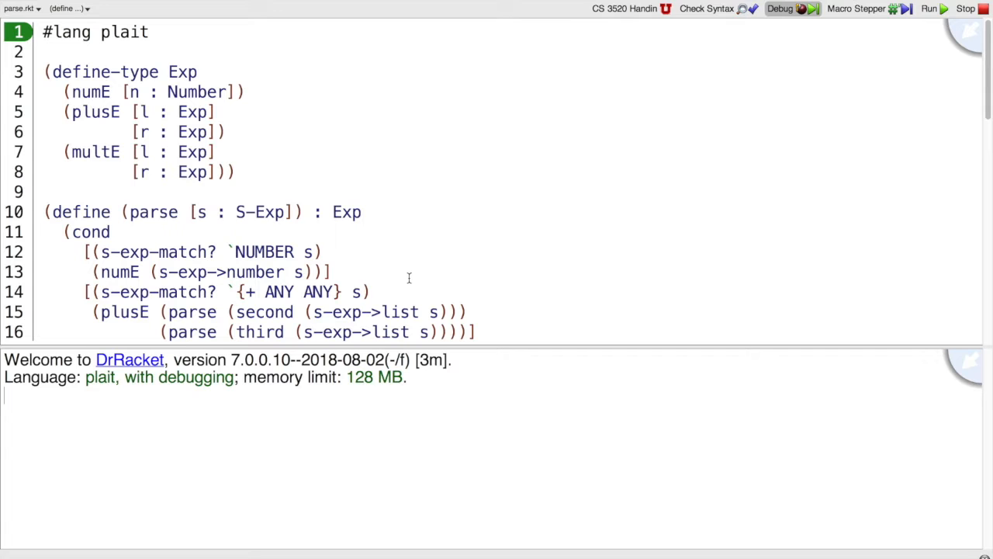
left_click(928, 10)
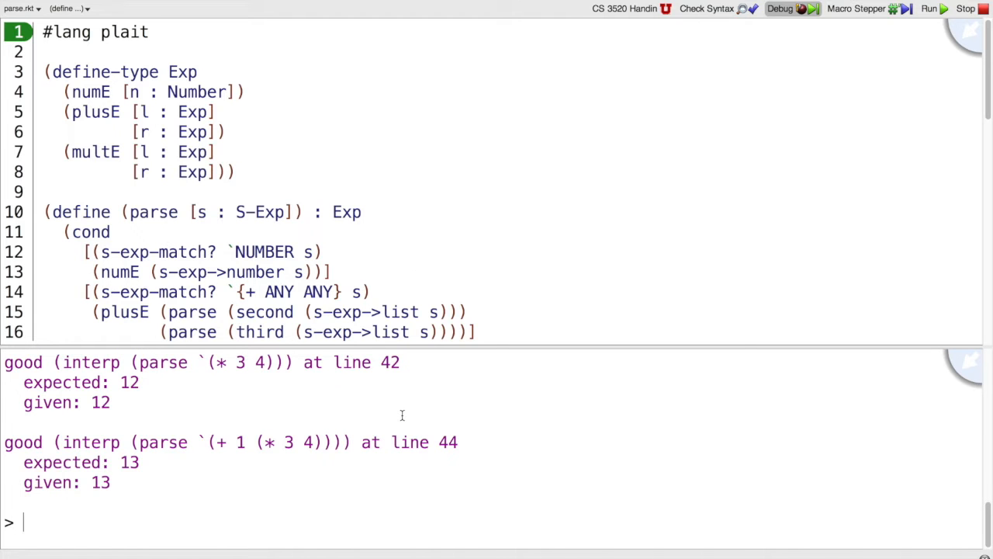
left_click(928, 10)
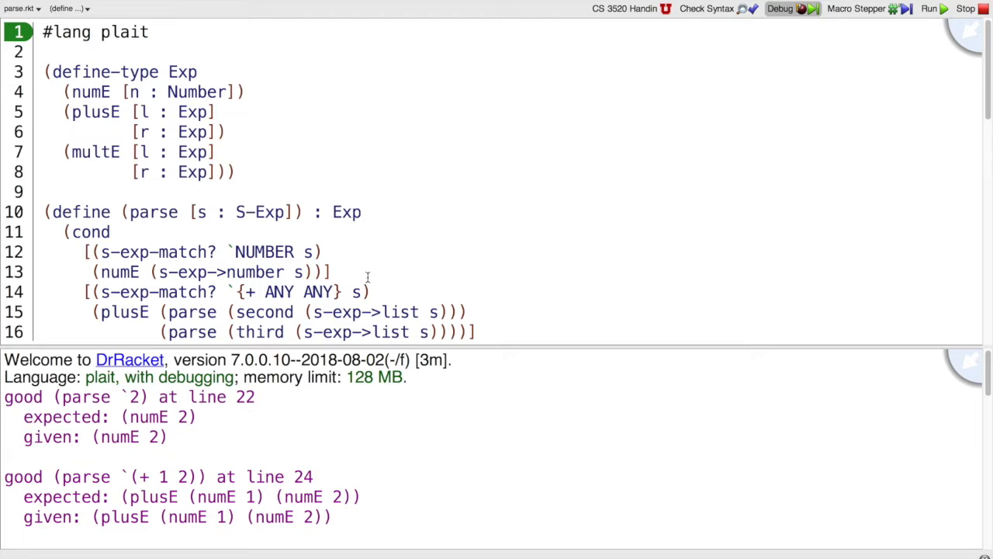
mouse_move(304, 185)
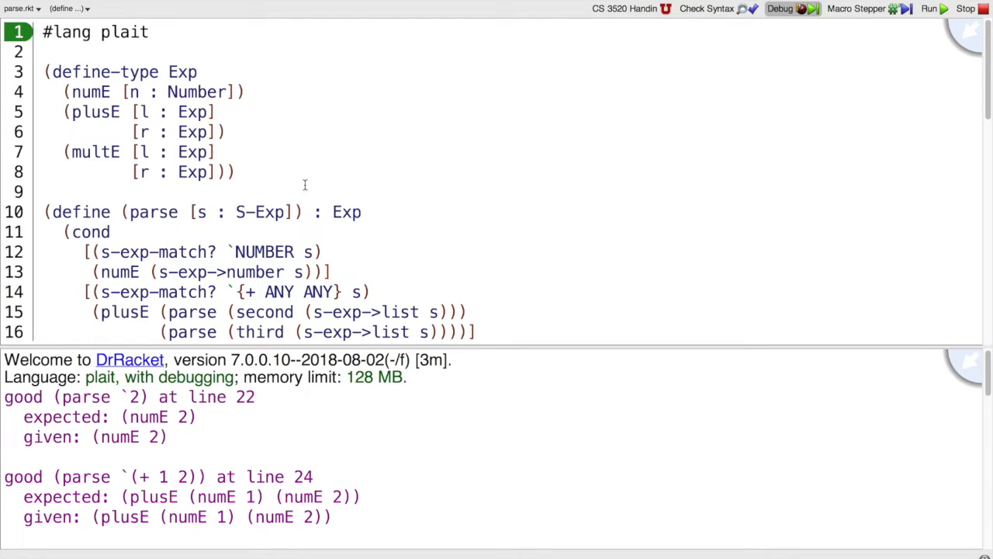
- Add (print-only-errors #t) on line 10 and rerun so passing tests print nothing
type("(p")
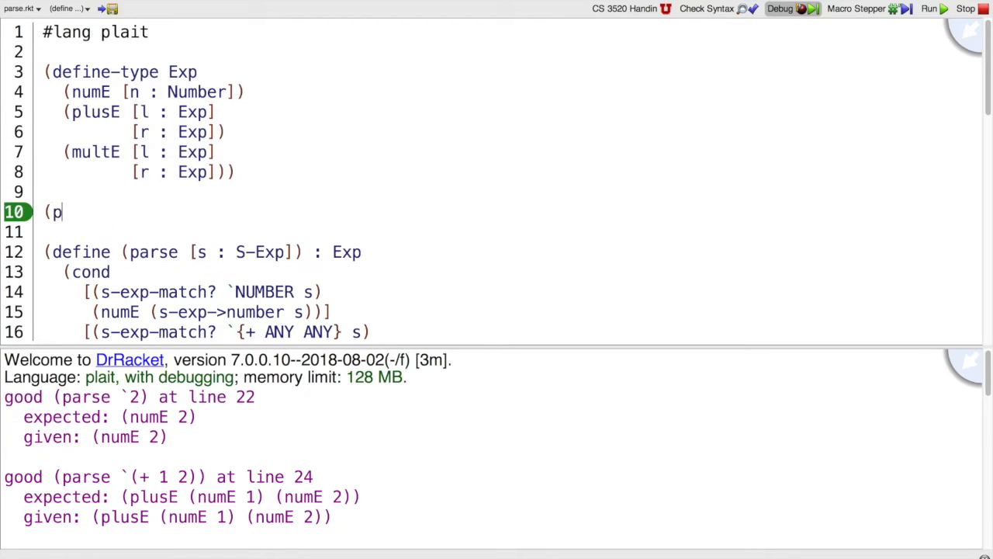
type("rint-oun")
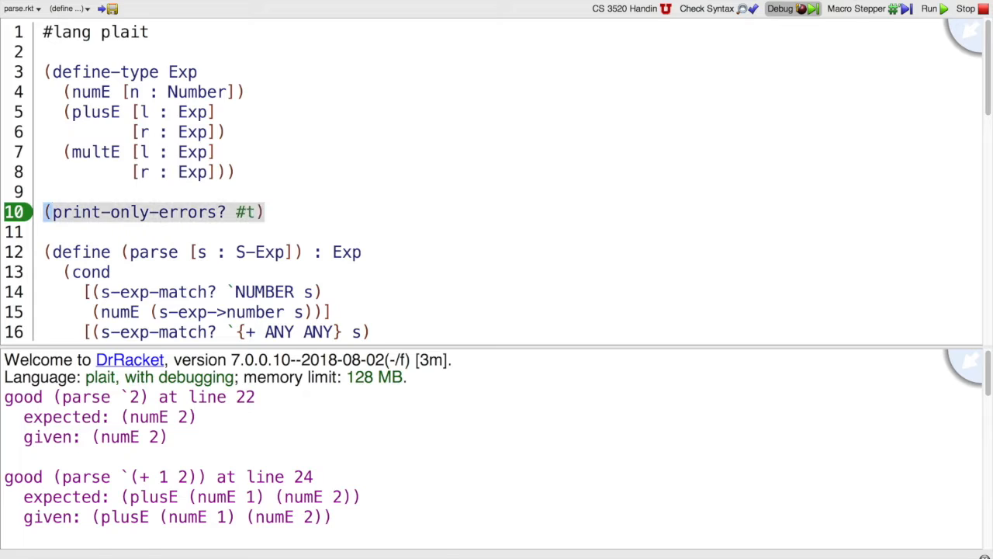
key("Backspace")
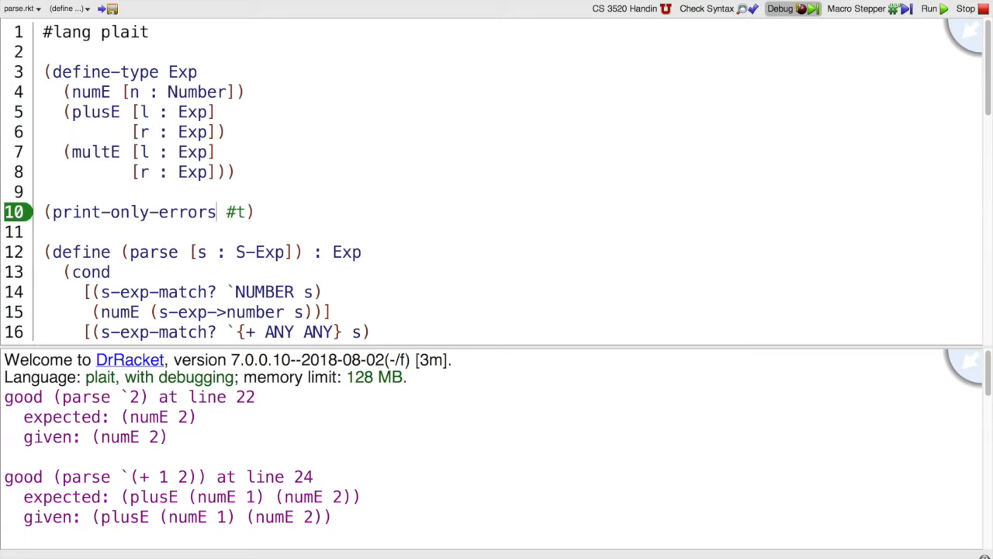
left_click(928, 10)
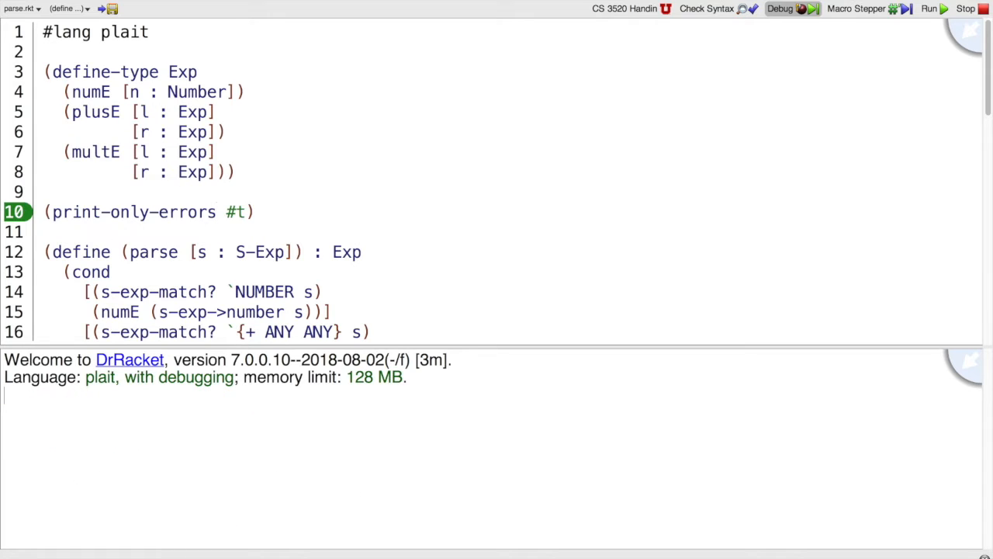
left_click(928, 9)
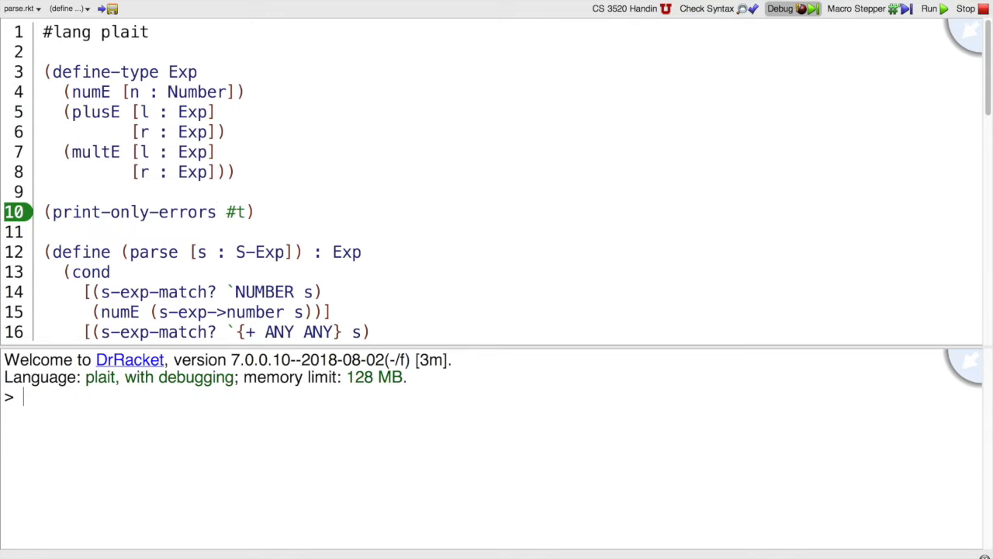
scroll("down", 3)
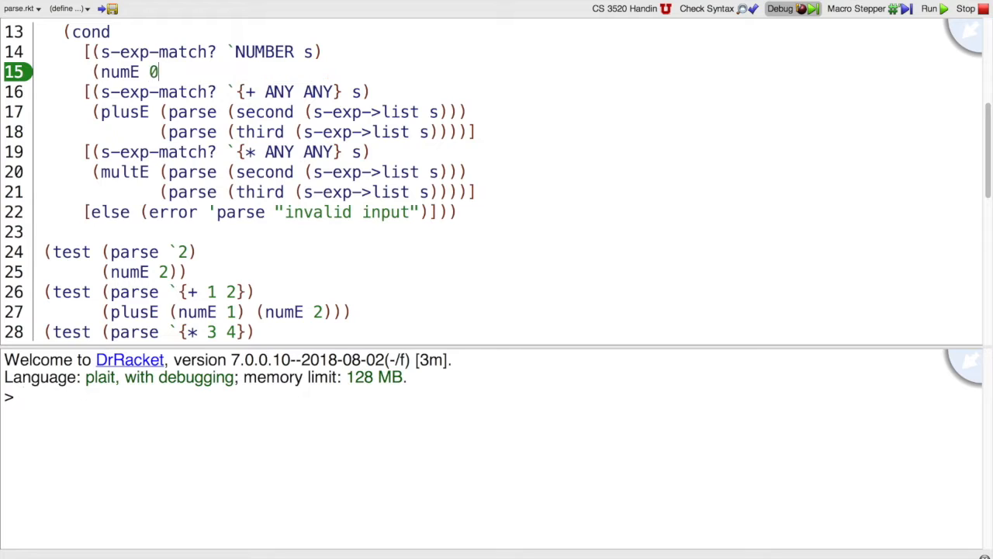
- Make the NUMBER case return (numE 0) and rerun to see only the failing tests in red
type(")]")
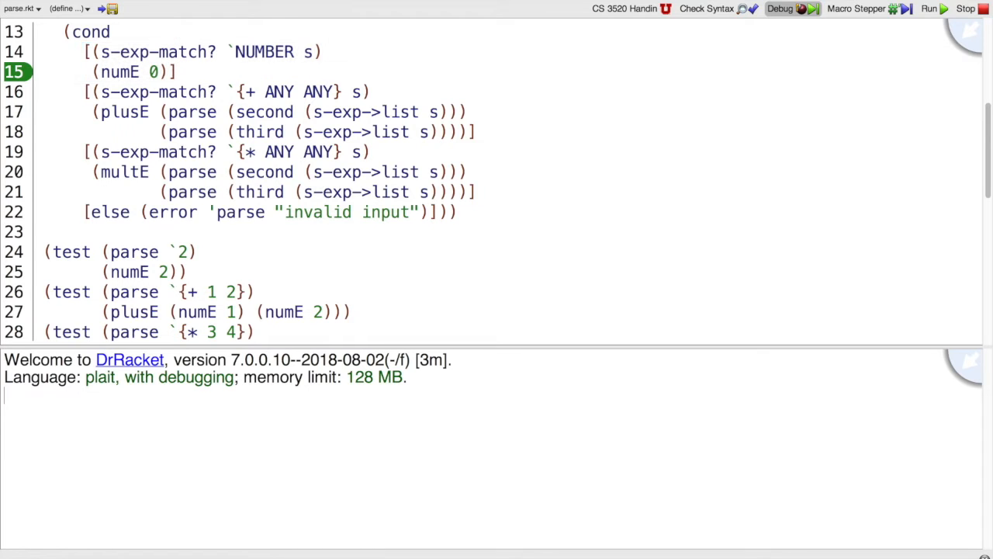
left_click(928, 9)
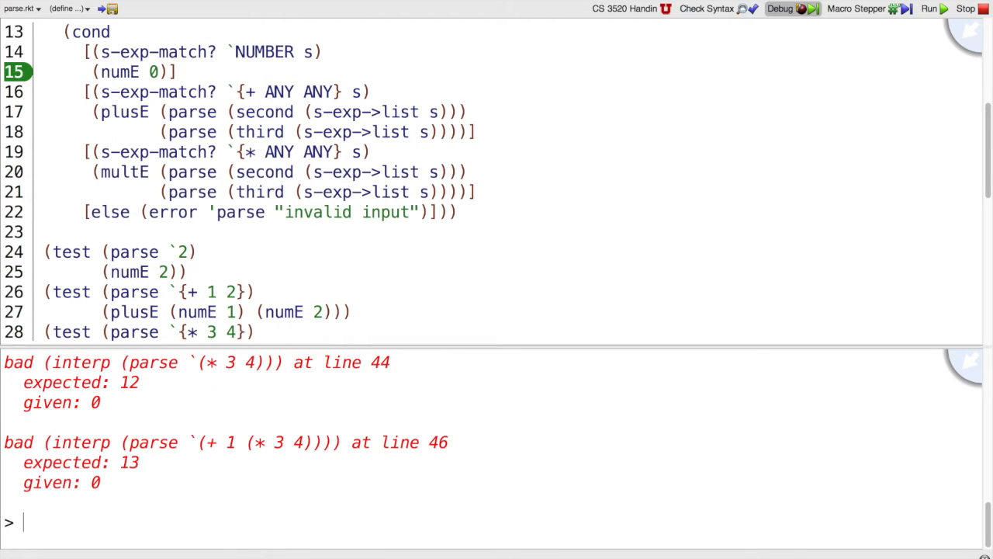
left_click(928, 9)
type("(m")
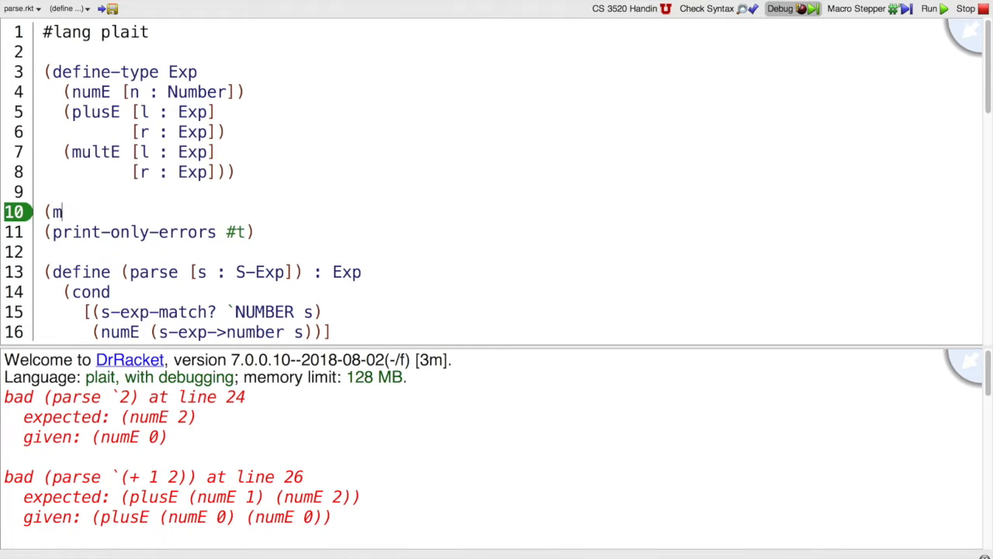
- Wrap print-only-errors and the interp tests in (module+ test ...) forms and rerun cleanly
type("odule+ test")
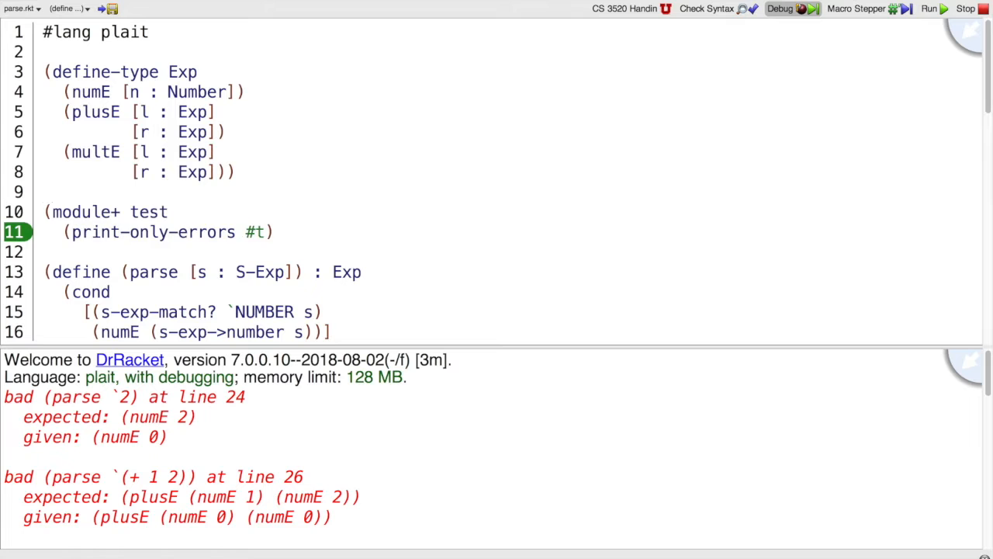
scroll("down", 3)
type("(")
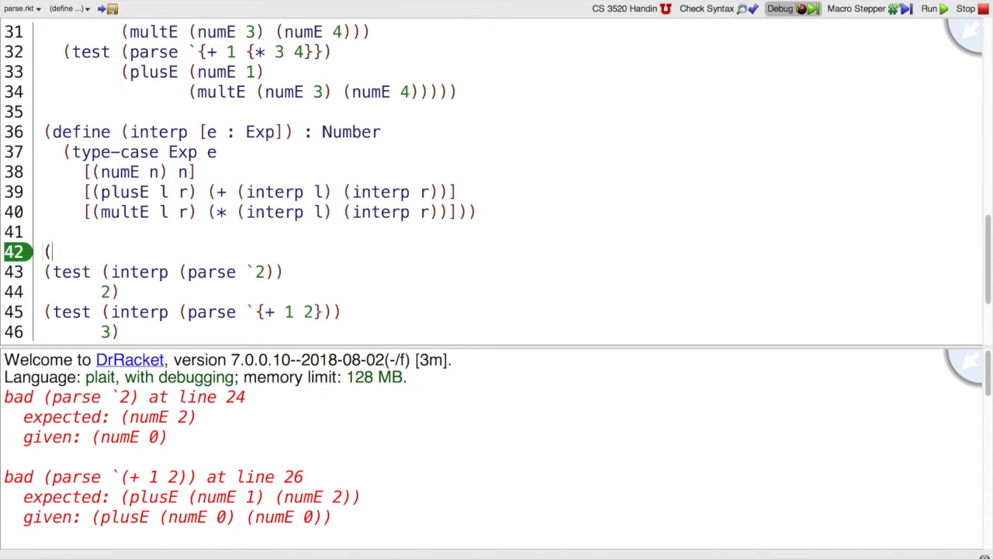
type("module+ test")
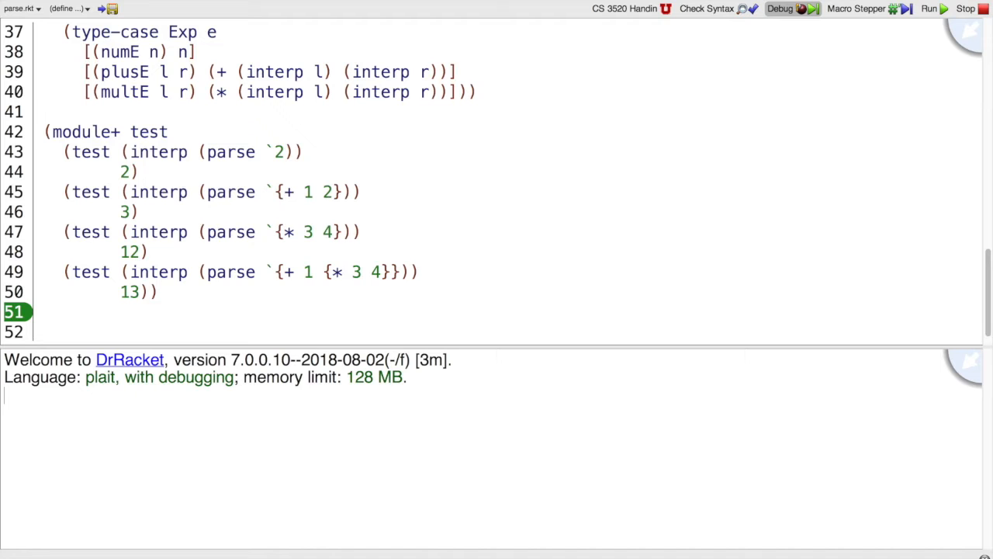
left_click(929, 9)
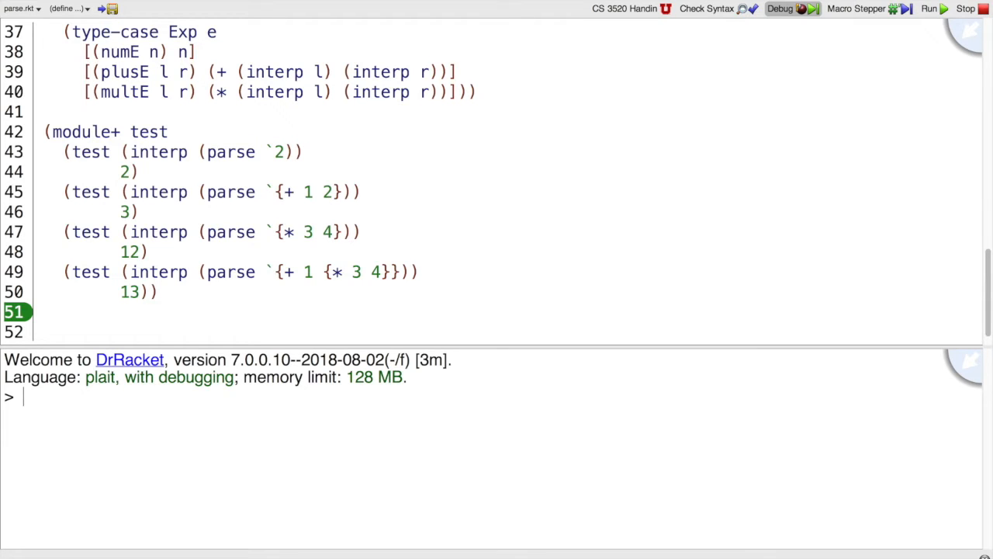
- Enable 'Syntactic test suite coverage' in the plait language settings, confirm, and rerun
double_click(229, 192)
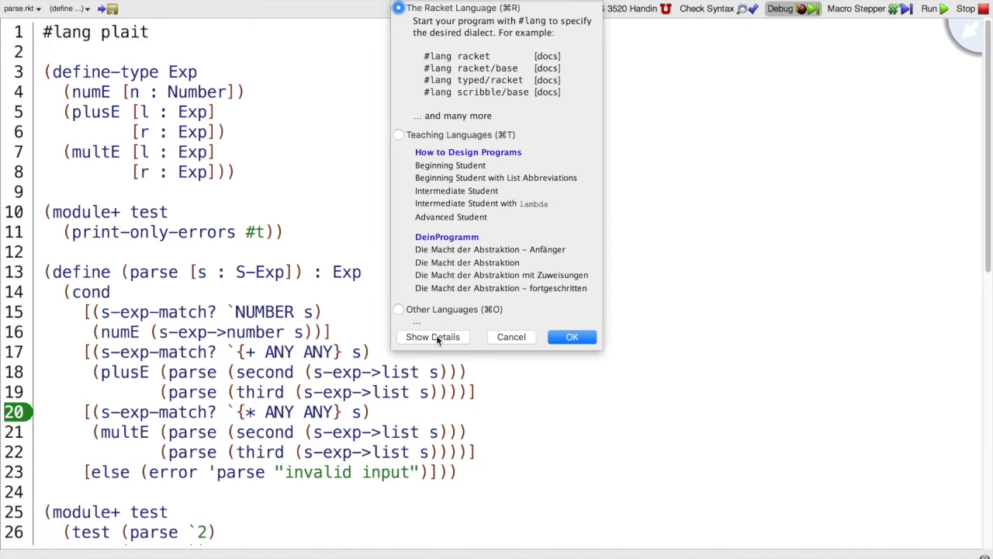
left_click(431, 335)
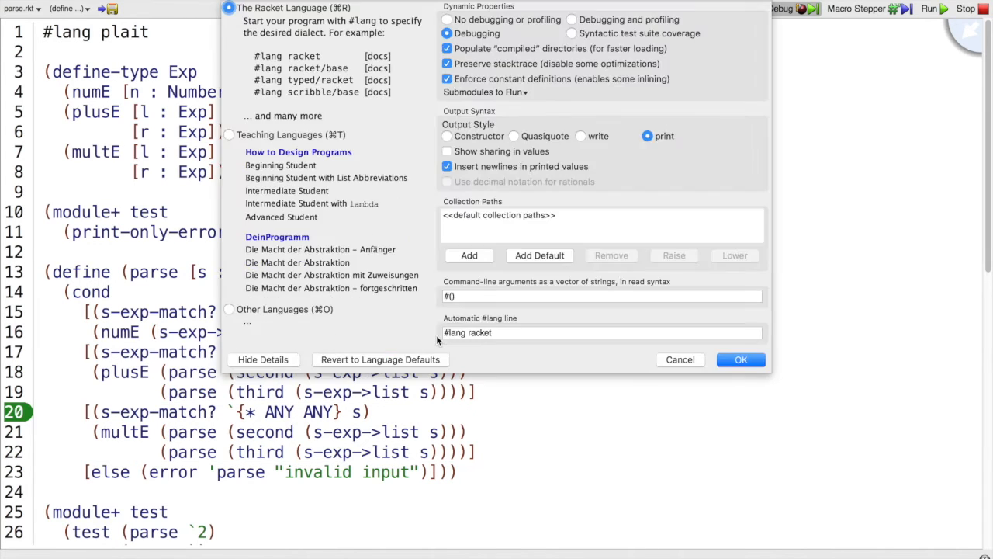
left_click(739, 360)
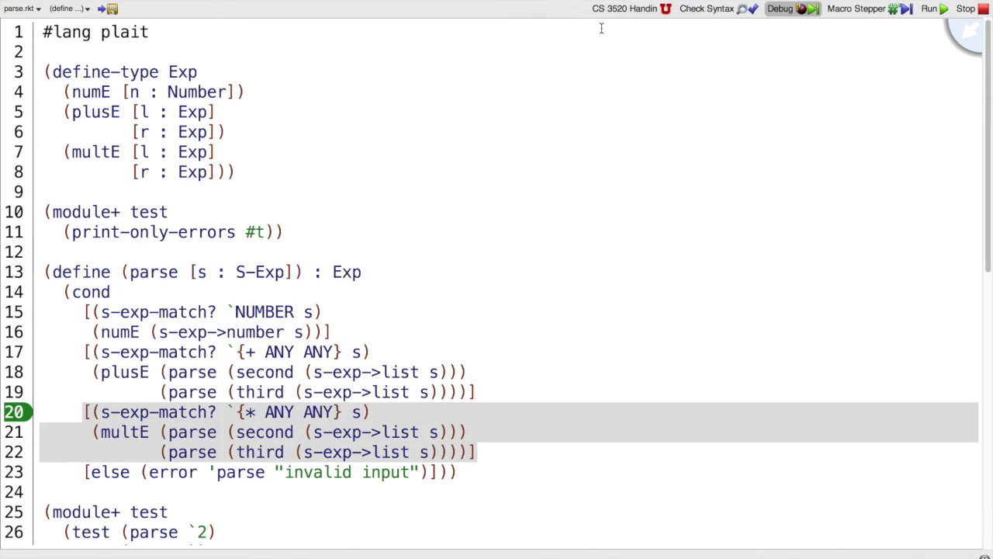
left_click(928, 9)
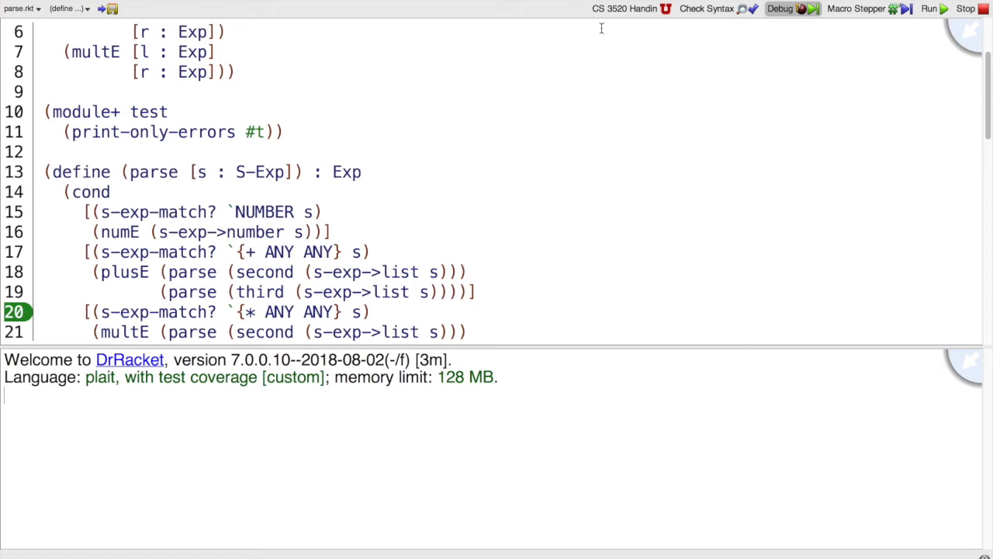
- Rerun with coverage, revealing the parser's invalid-input error branch as untested
left_click(928, 10)
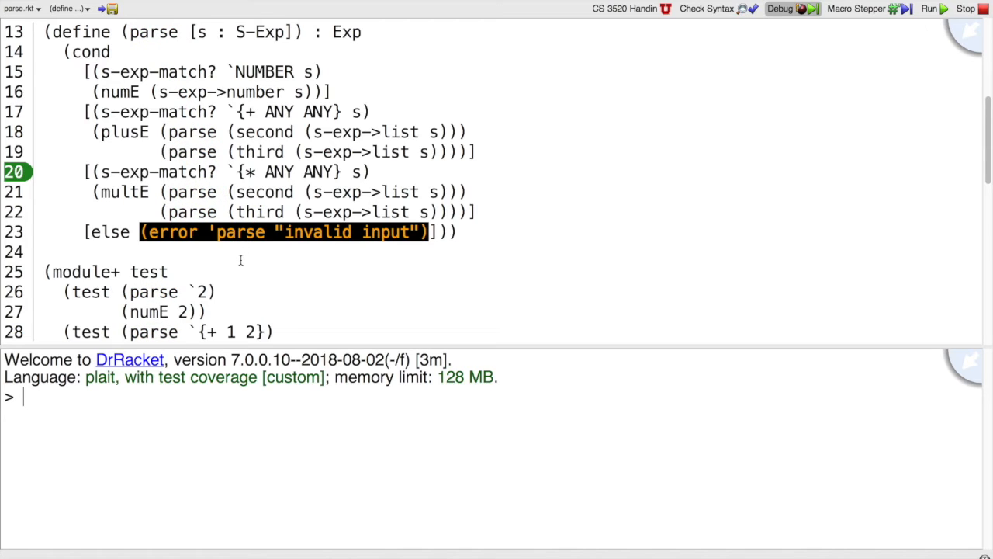
mouse_move(242, 267)
type("(multE (numE 3) (numE 4))))")
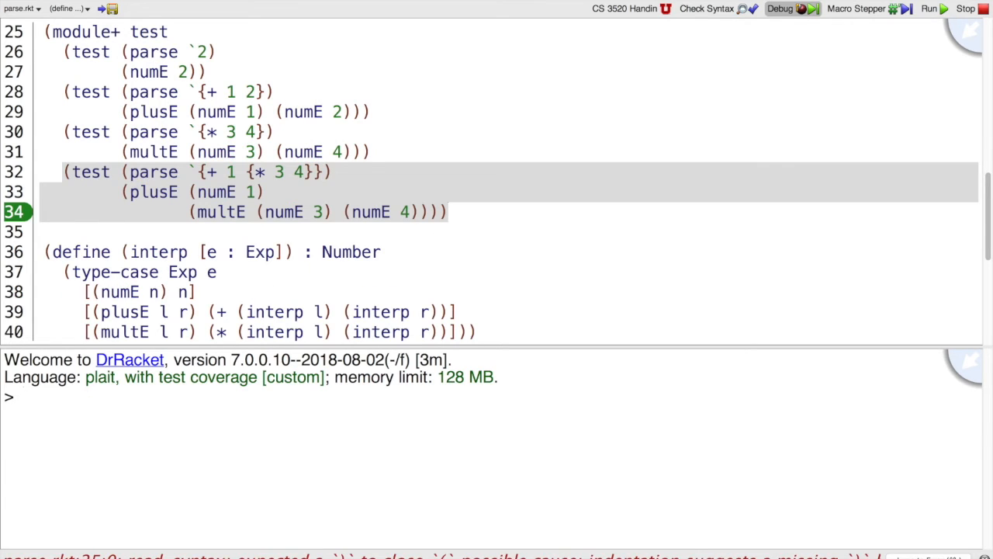
- Add a new test case (parse '{- 2 3}) inside the module+ test block
type("(test (p")
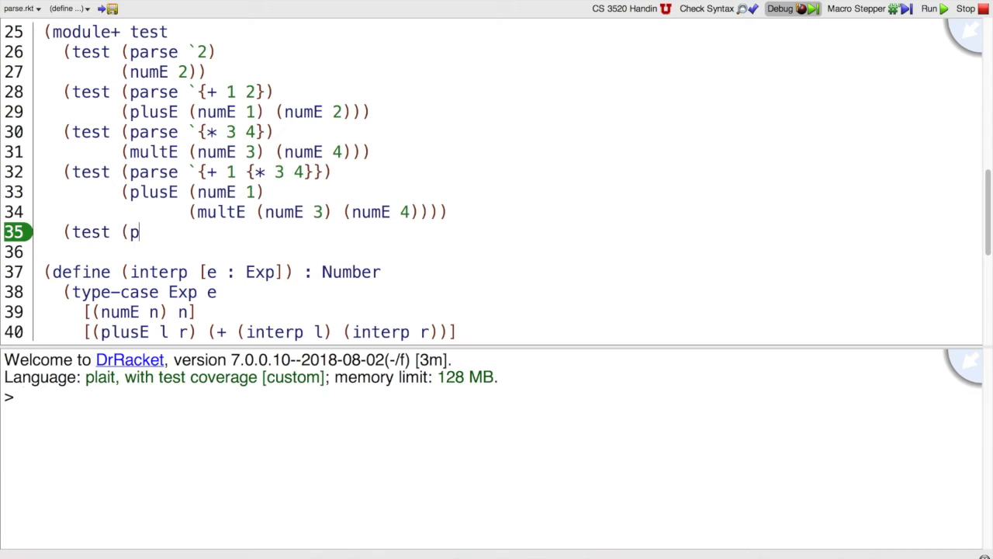
type("arse '")
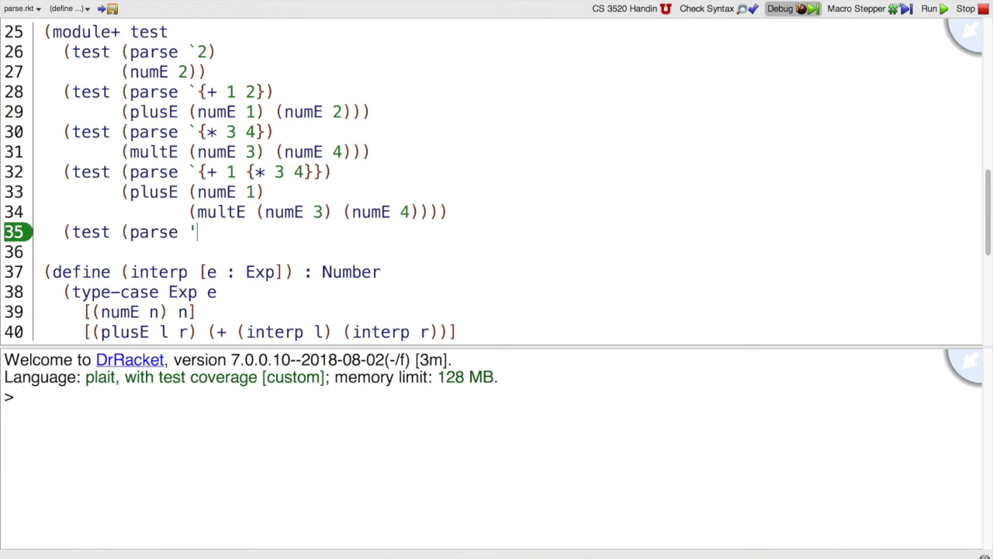
type("{")
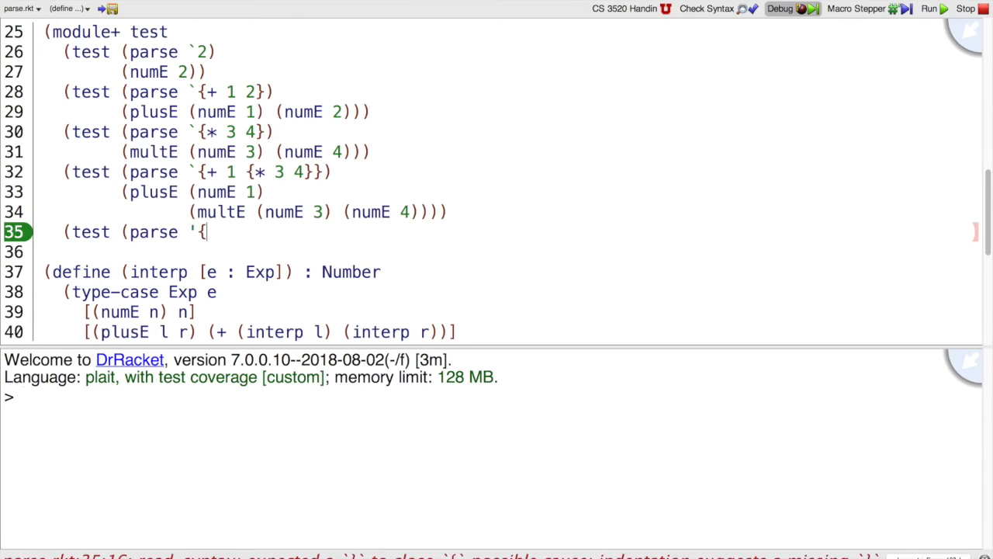
type("- 2 3")
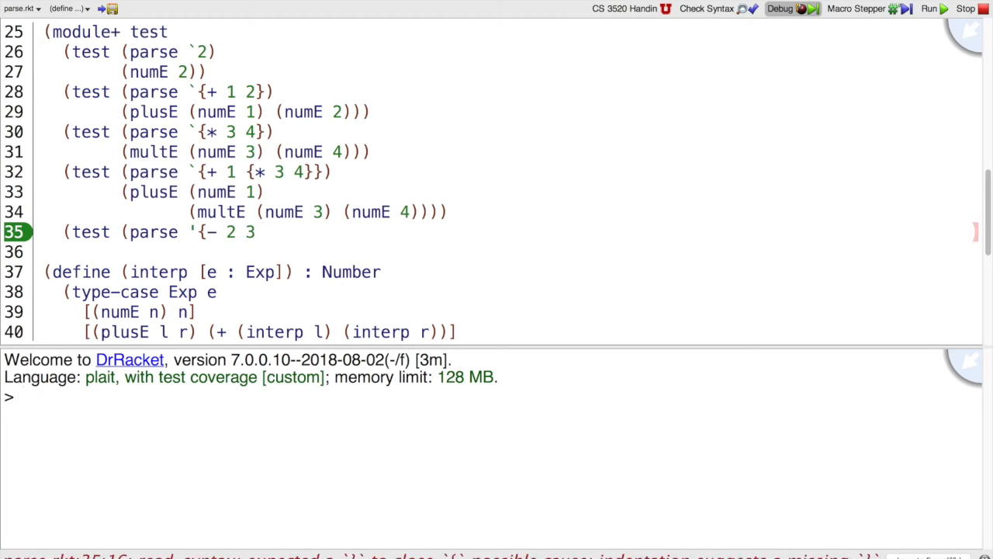
type("})")
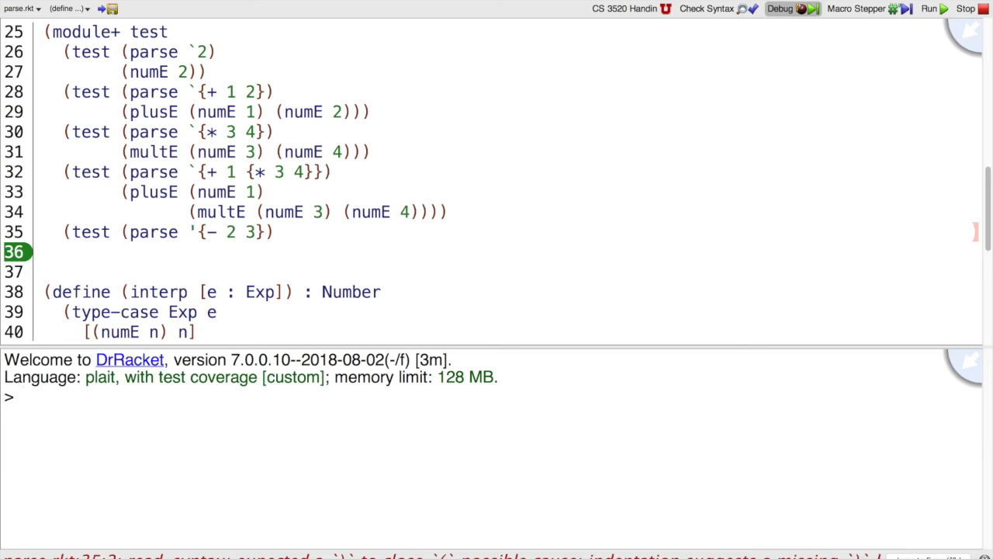
- Turn it into test/exn expecting the "invalid input" error, then rerun
left_click(112, 231)
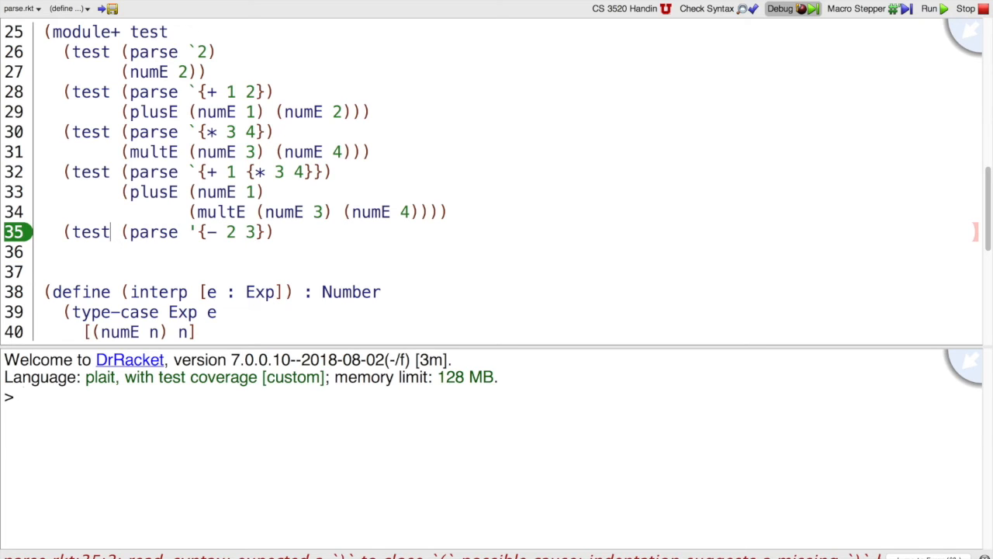
type("/exn")
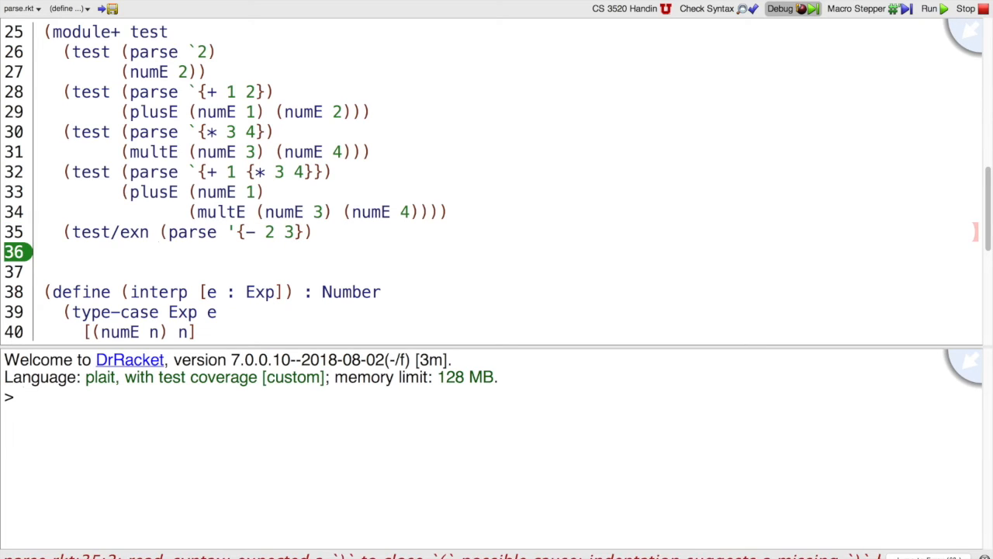
type("\"bad input\"))")
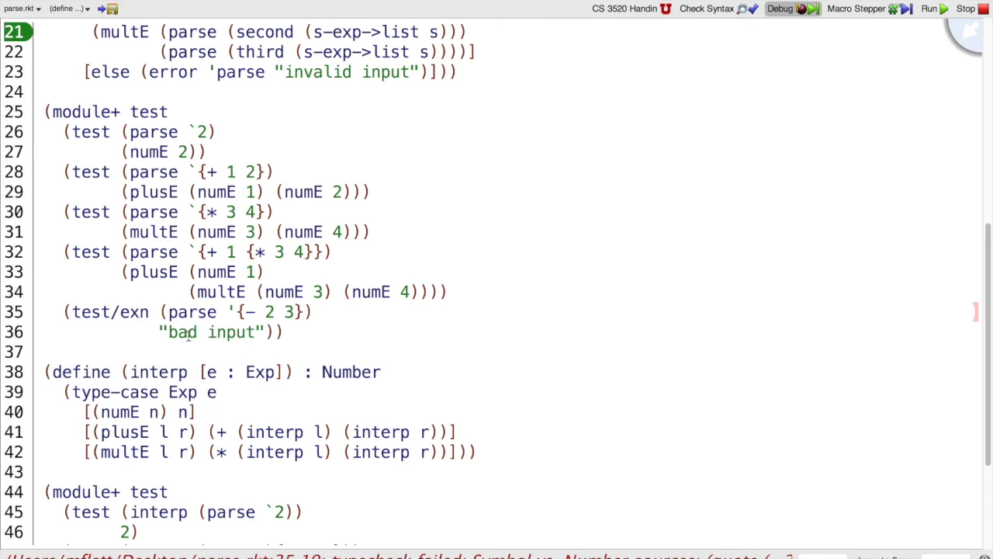
type("invalid")
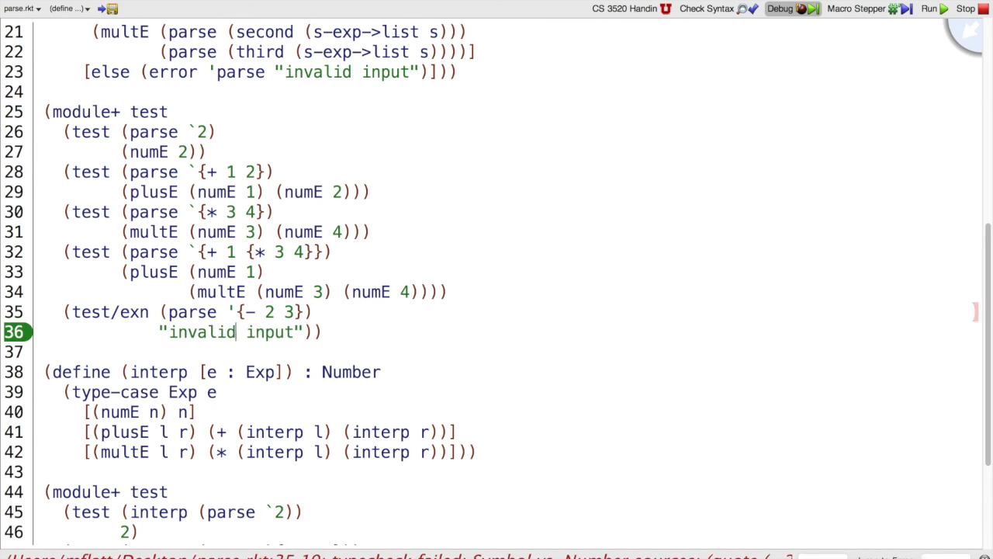
left_click(928, 9)
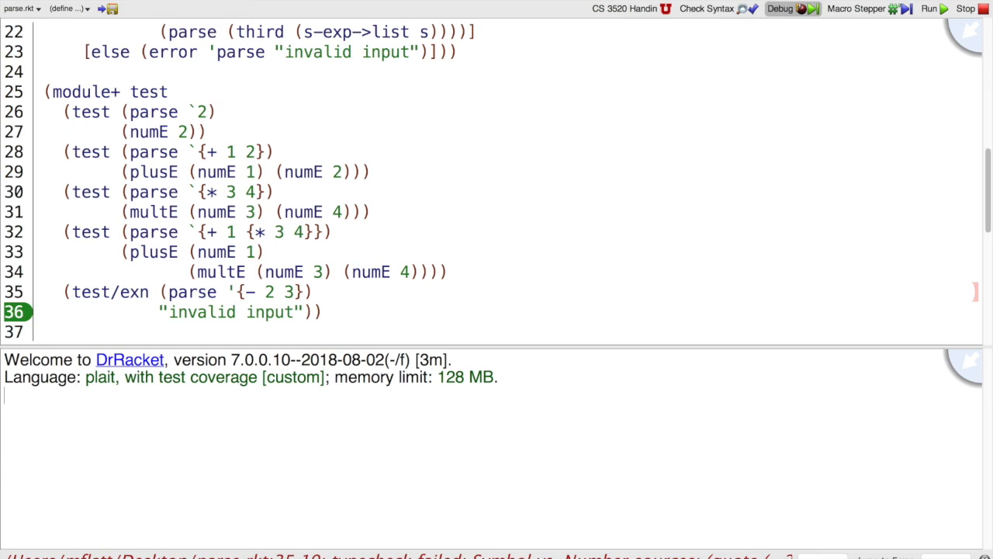
- Fix the quote to a backquote in the test/exn case and rerun until all expressions are covered
left_click(928, 9)
type("`")
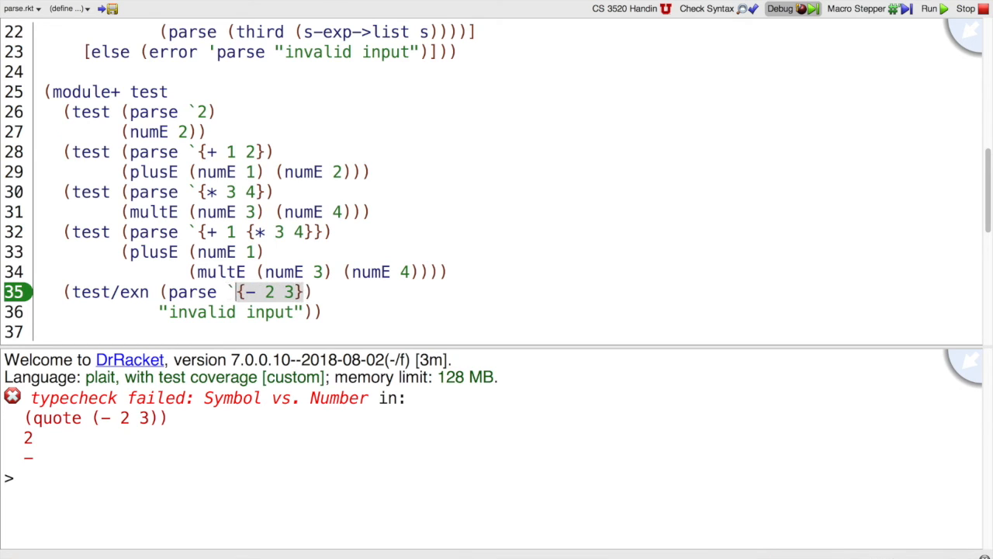
left_click(928, 9)
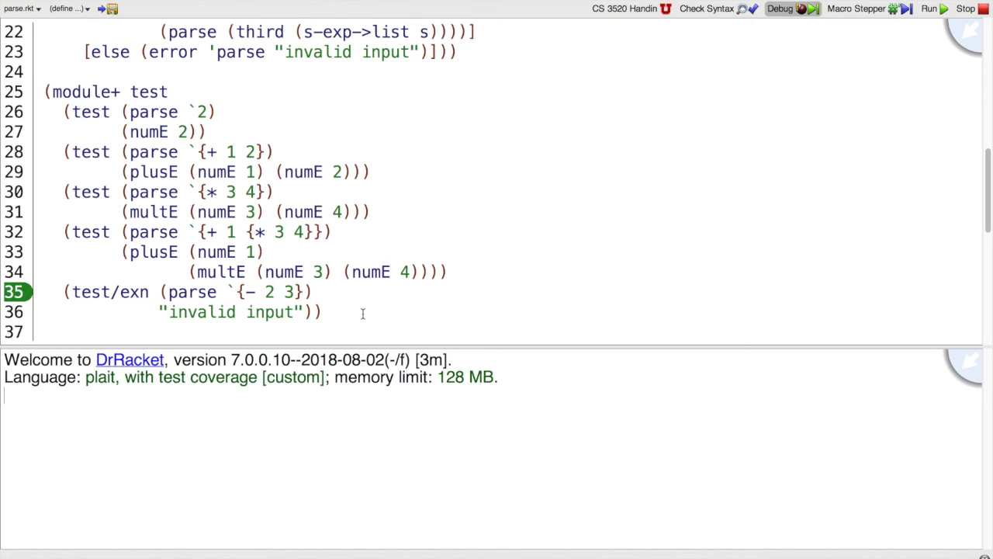
left_click(928, 9)
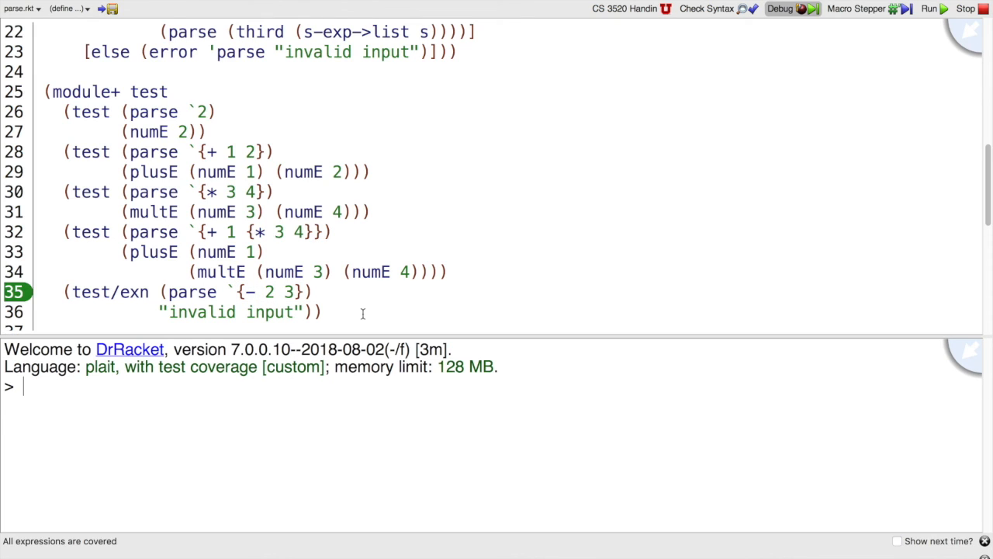